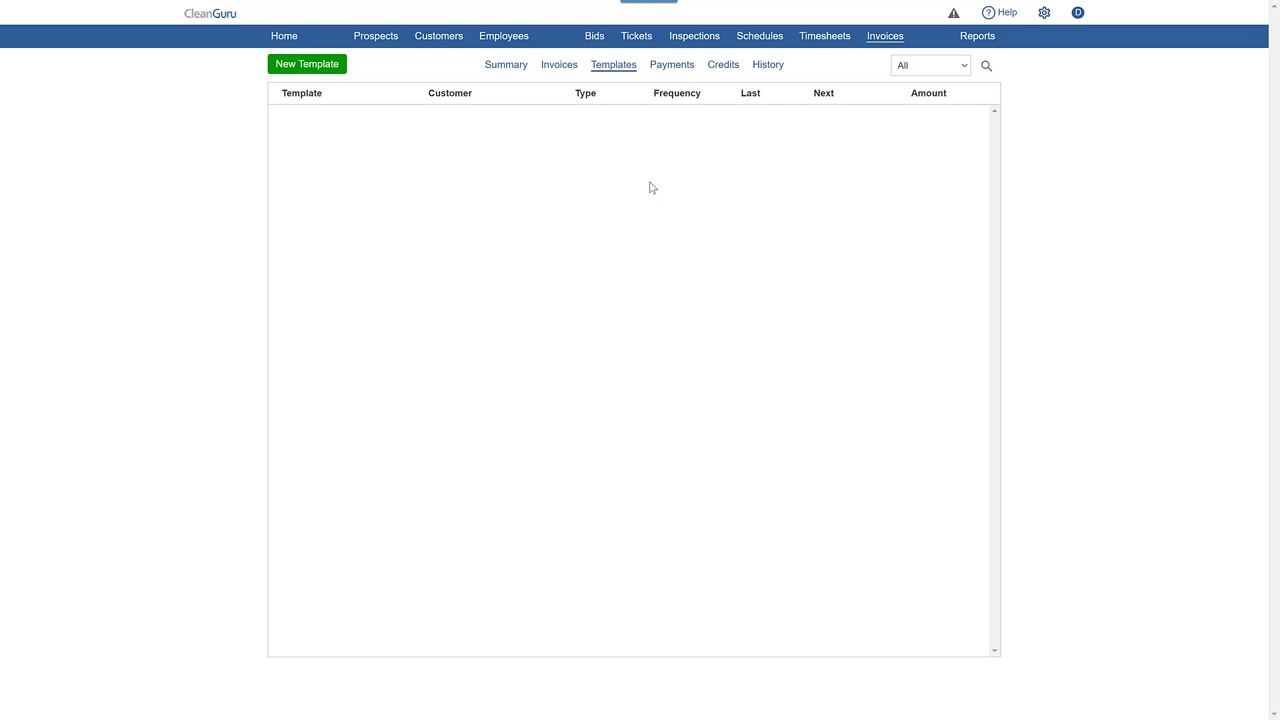
pyautogui.moveTo(612, 64)
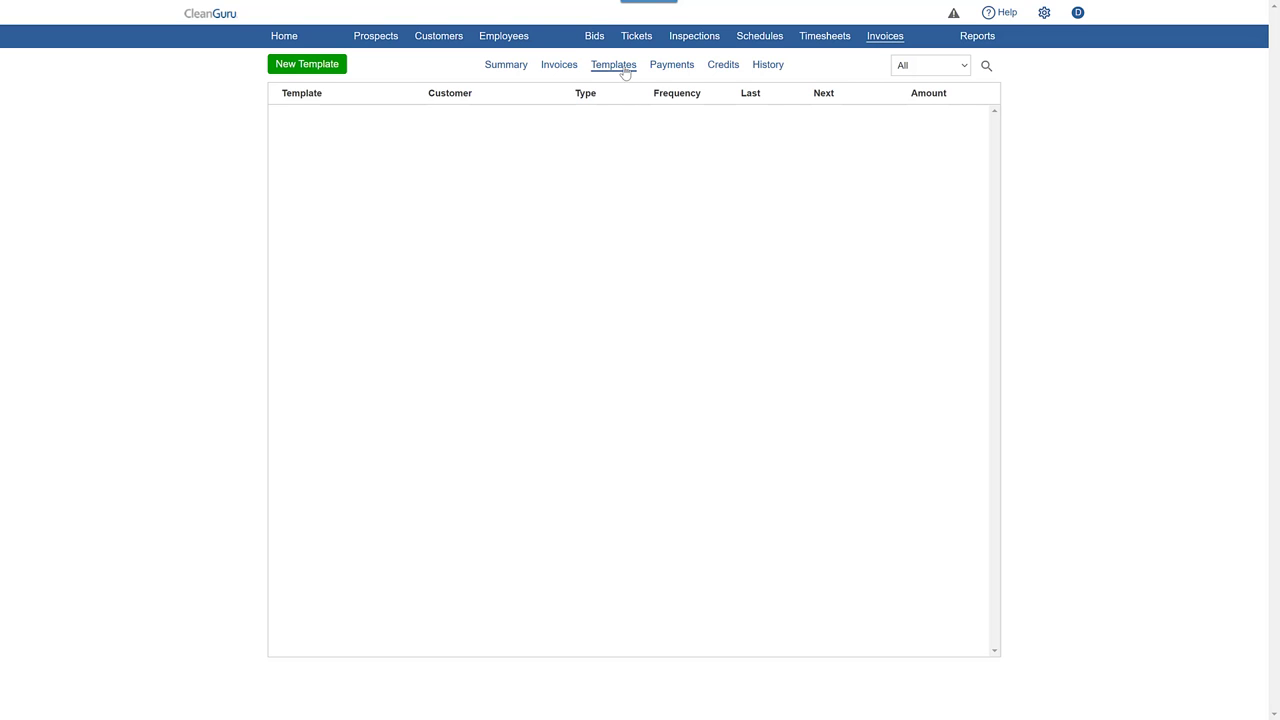
pyautogui.moveTo(420, 62)
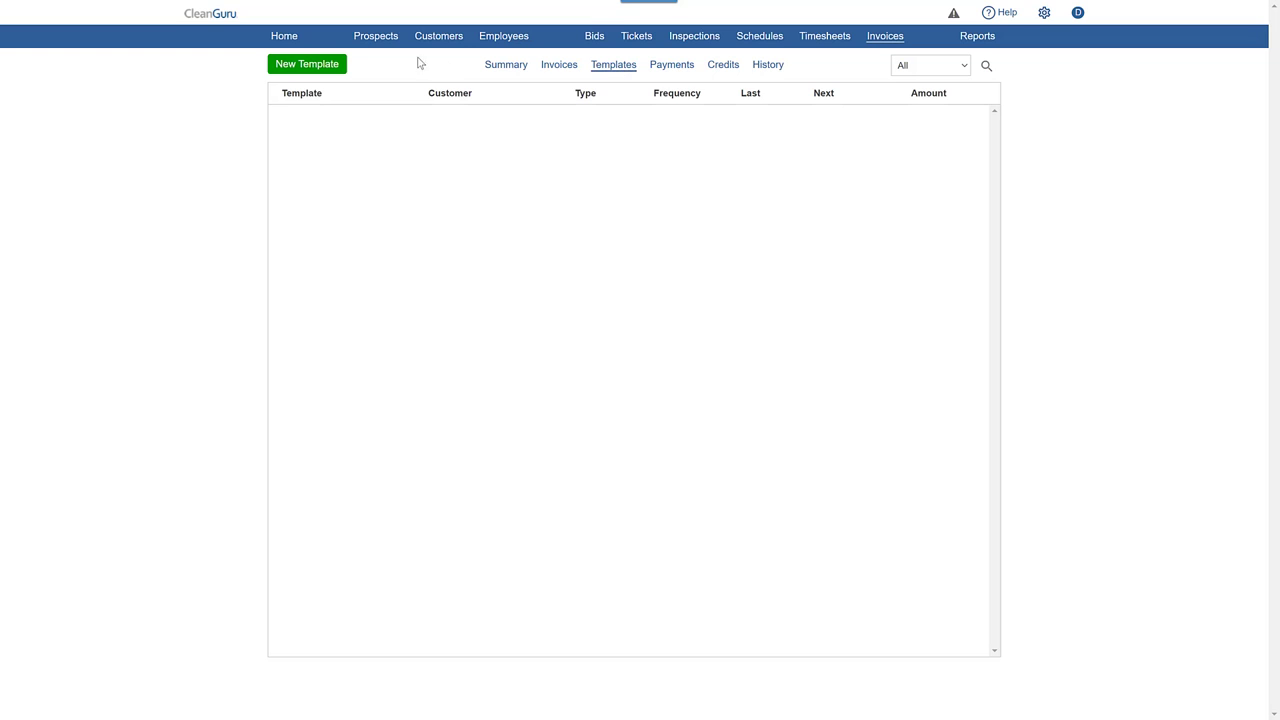
# Step: Create the 'Pevelli Graphics' invoice template for customer Pevelli Graphics and enter its editor
pyautogui.click(308, 64)
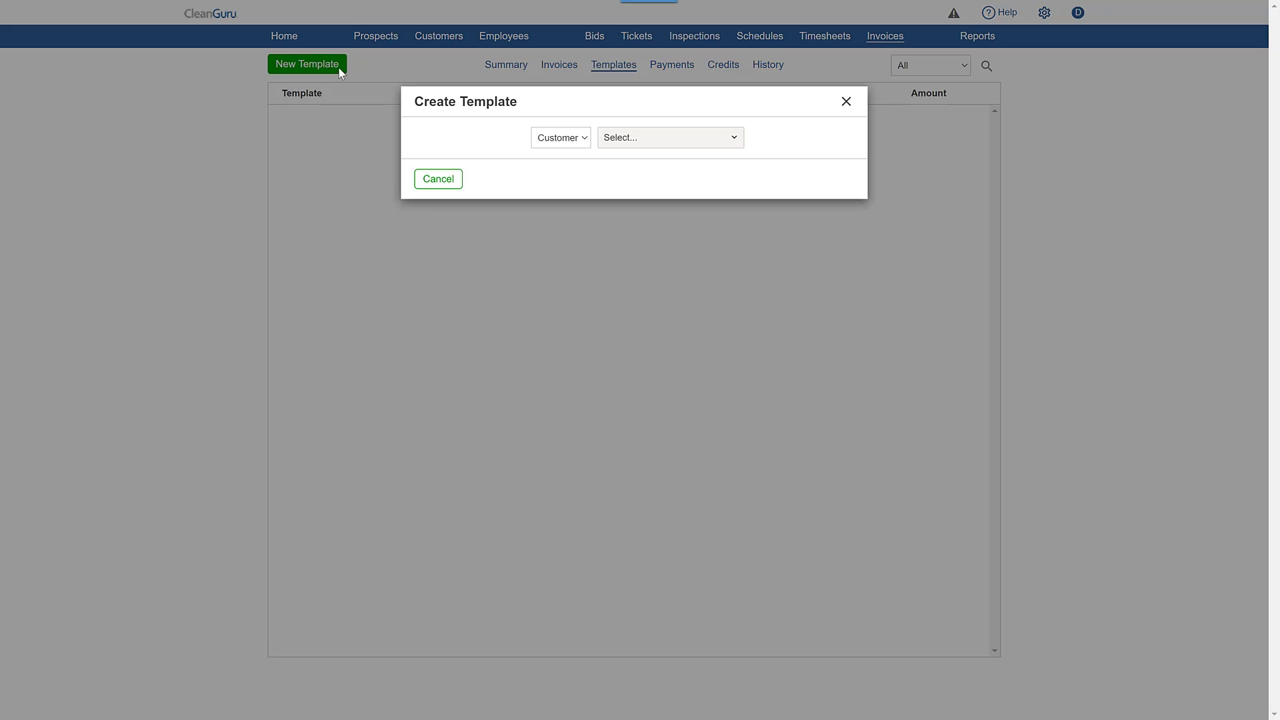
pyautogui.click(668, 136)
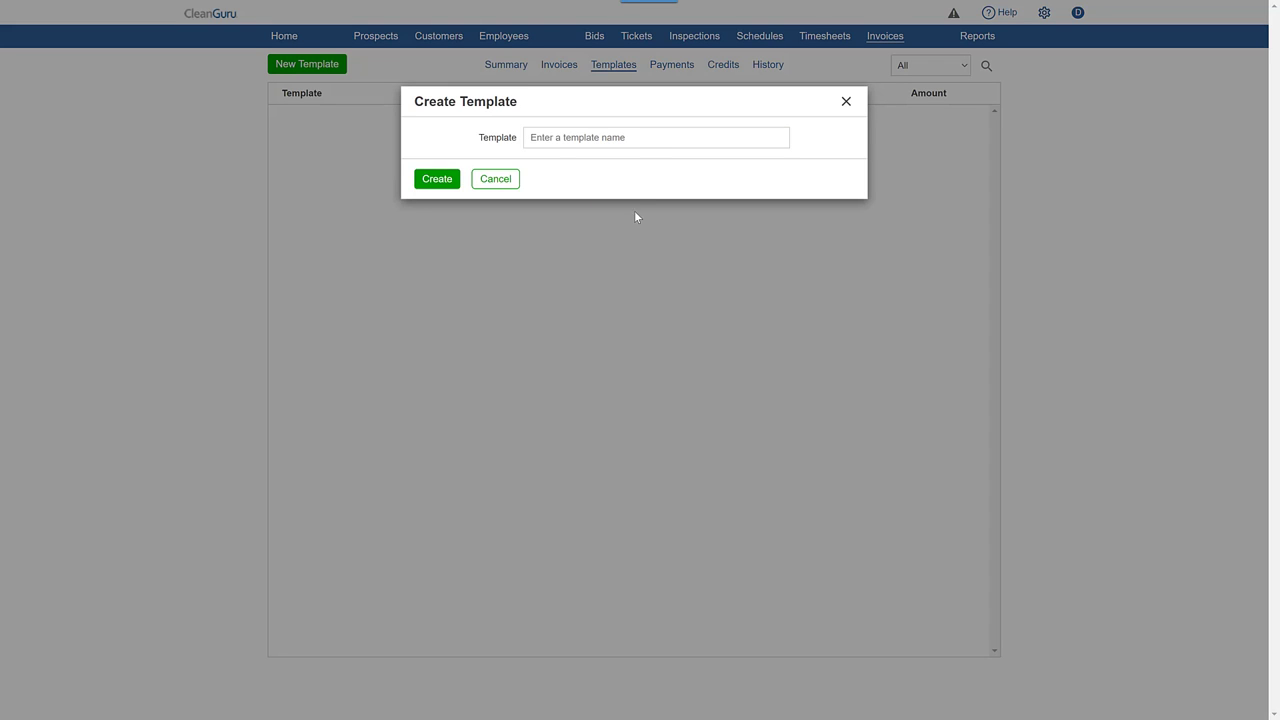
pyautogui.write('Pevelli Graphics')
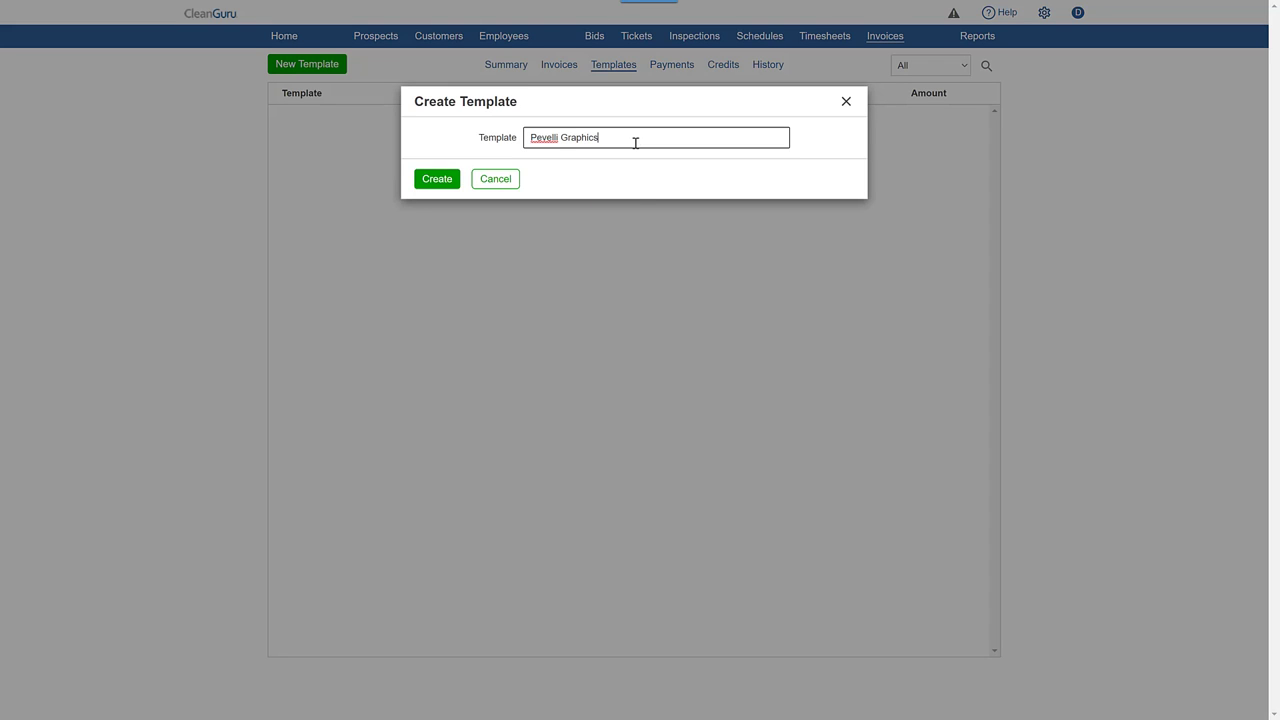
pyautogui.click(436, 178)
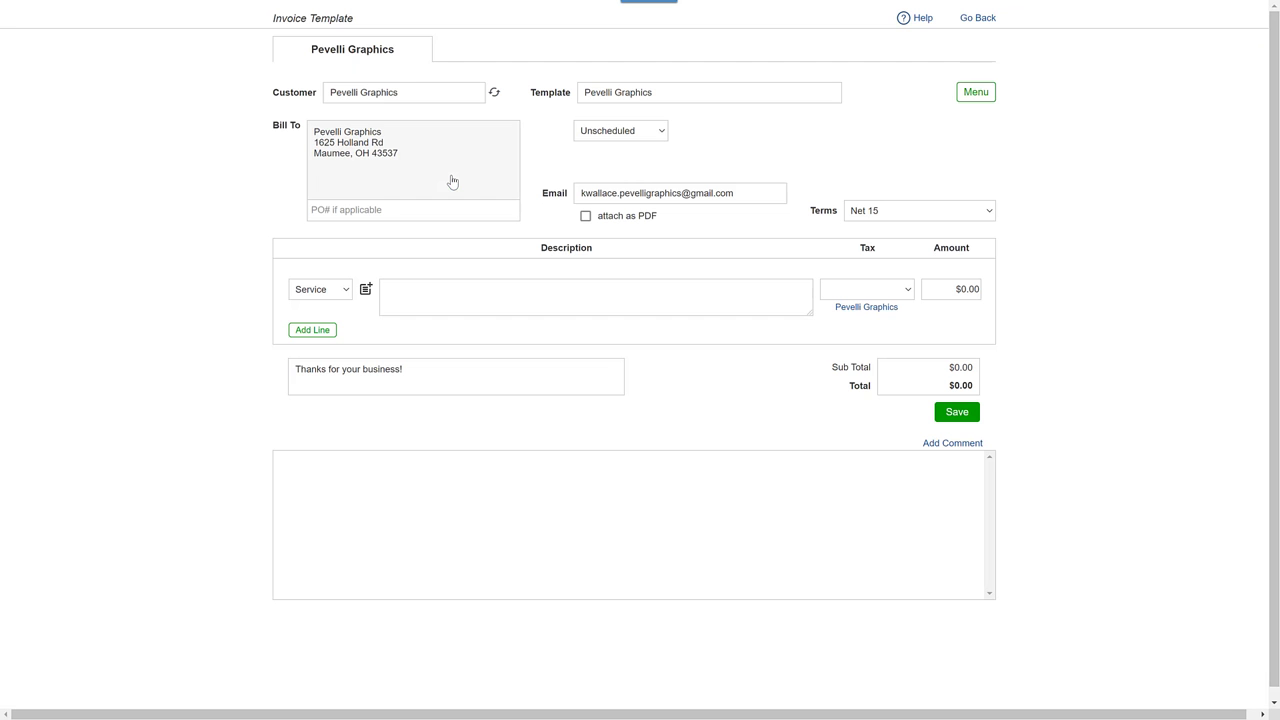
# Step: Add the saved 'Professional Cleaning Service Program for [Month-Of-Invoice]' description to the service line
pyautogui.click(596, 296)
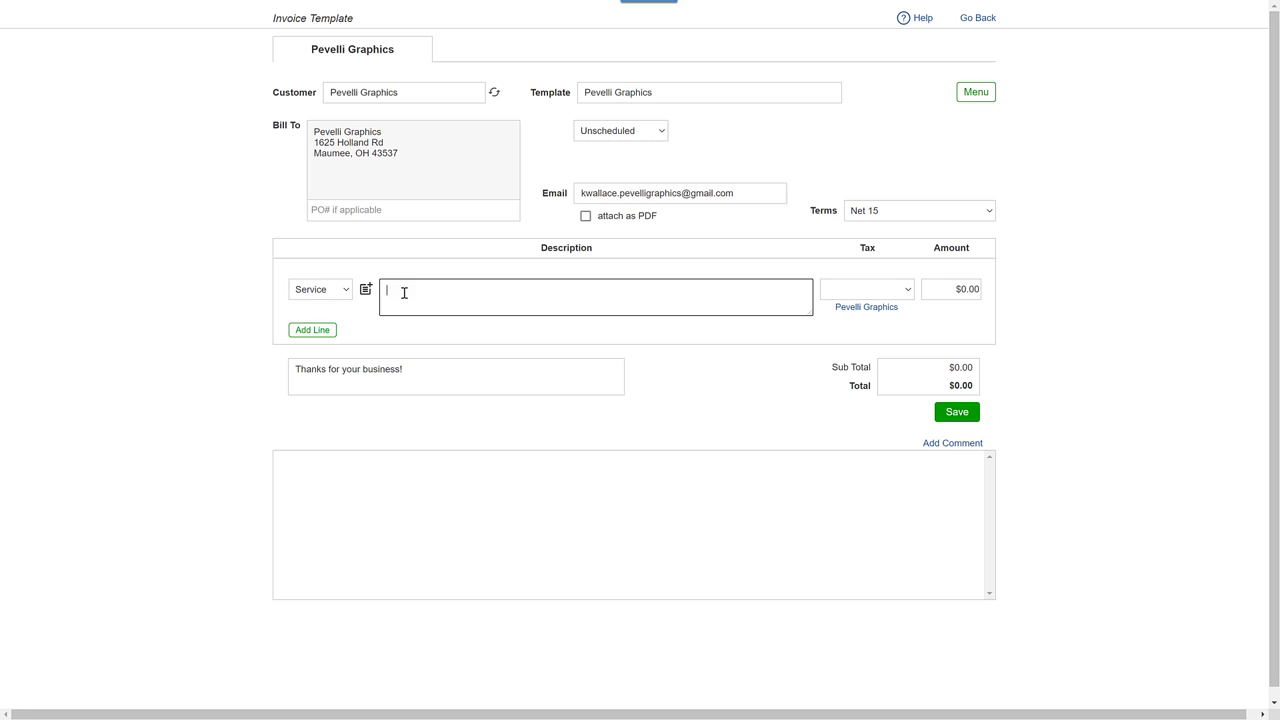
pyautogui.moveTo(366, 300)
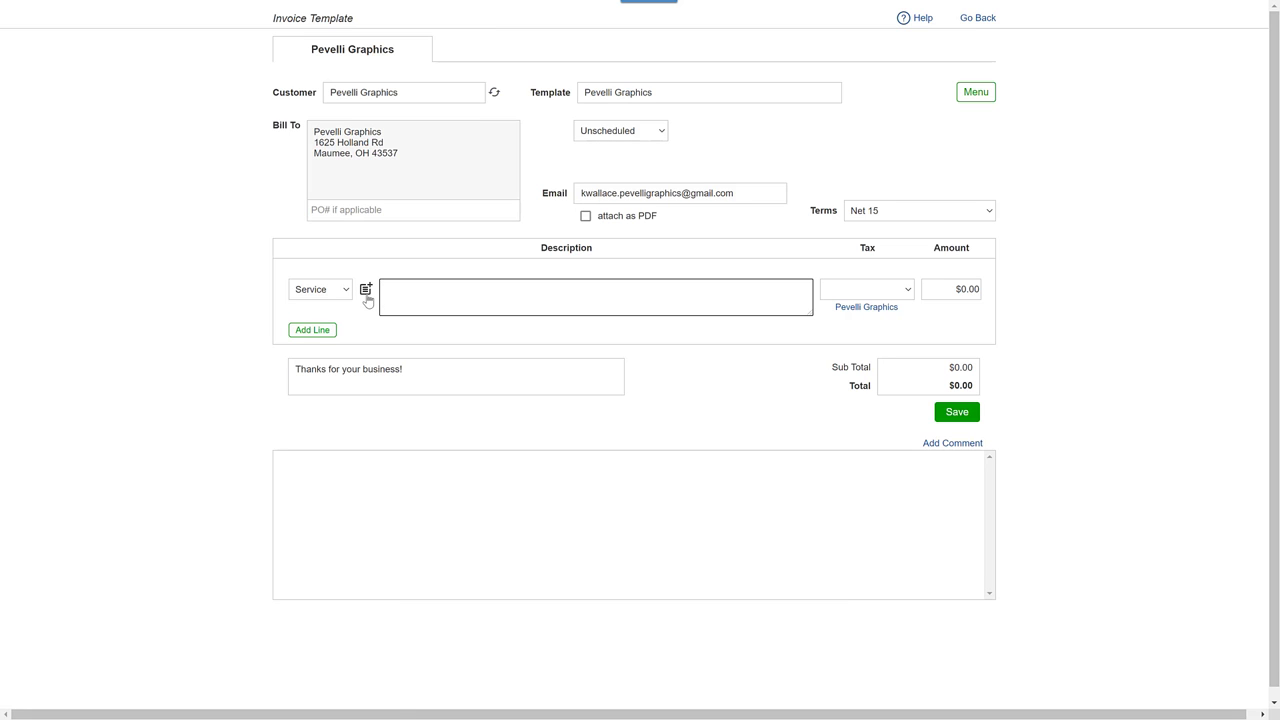
pyautogui.click(366, 288)
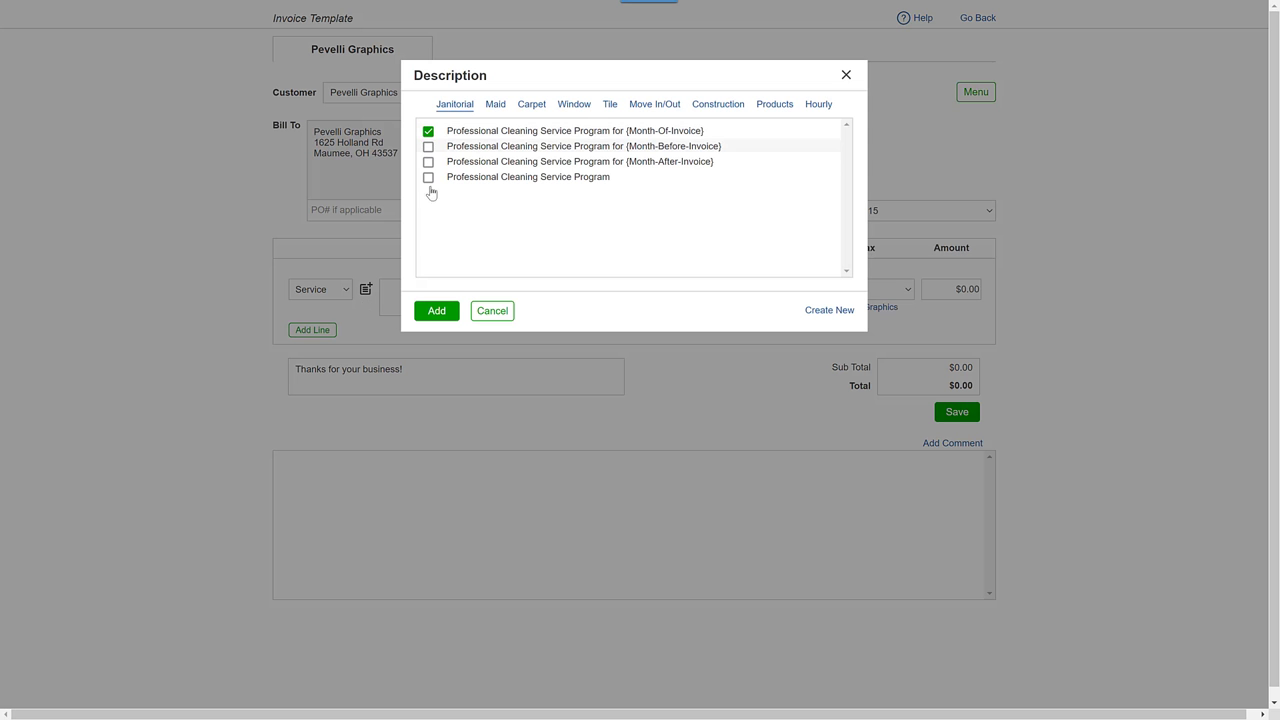
pyautogui.click(436, 312)
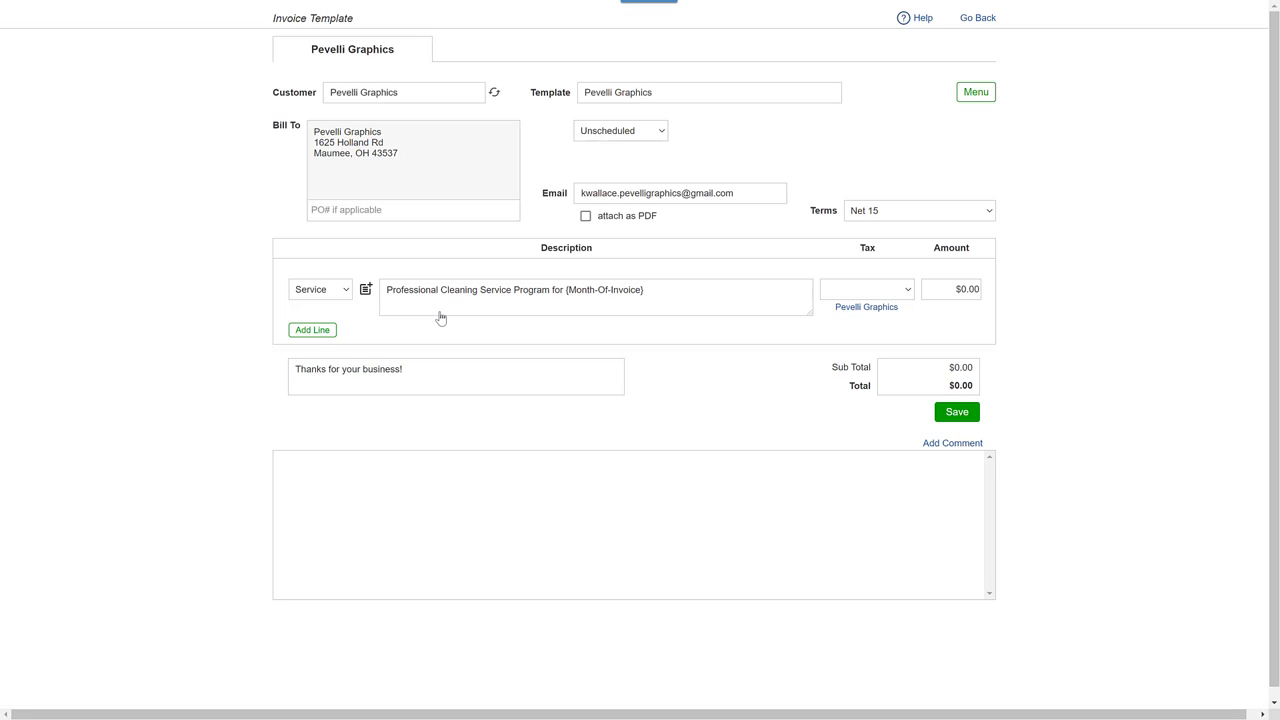
pyautogui.moveTo(312, 330)
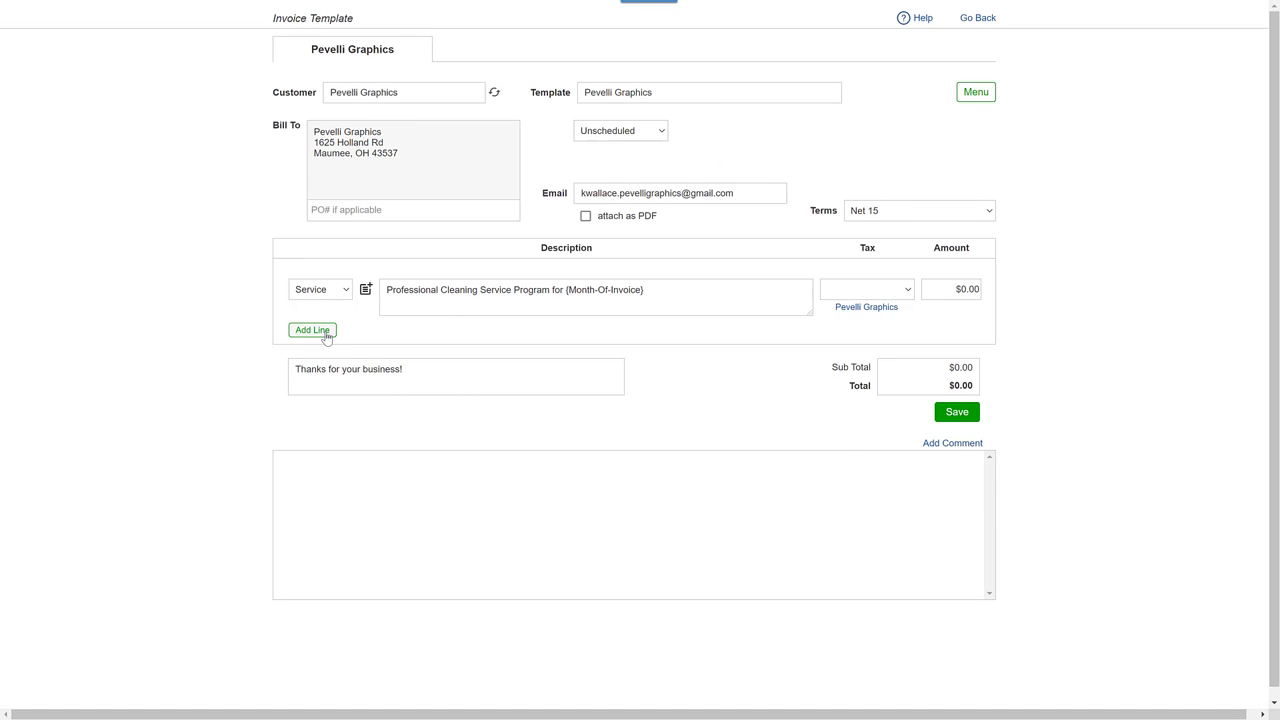
# Step: Add a second Hourly line and apply OH Sales Tax (7.25%) to the $2,375.00 service line
pyautogui.click(312, 330)
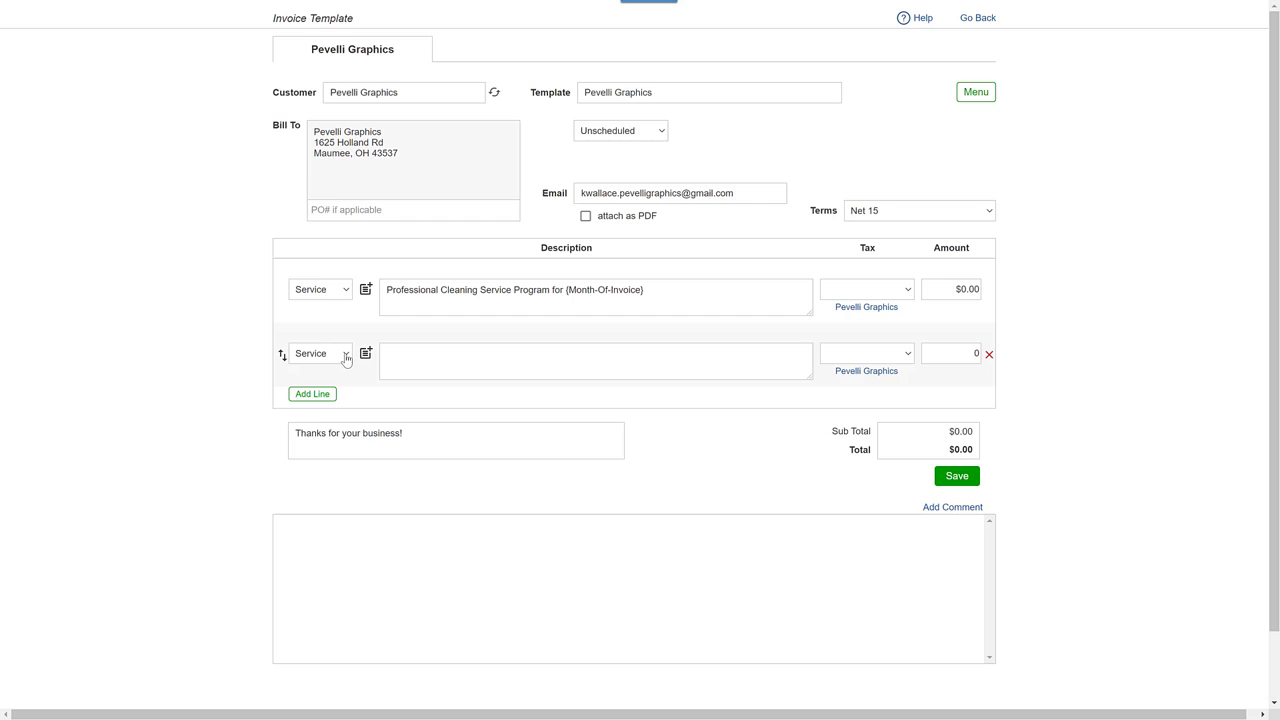
pyautogui.click(320, 352)
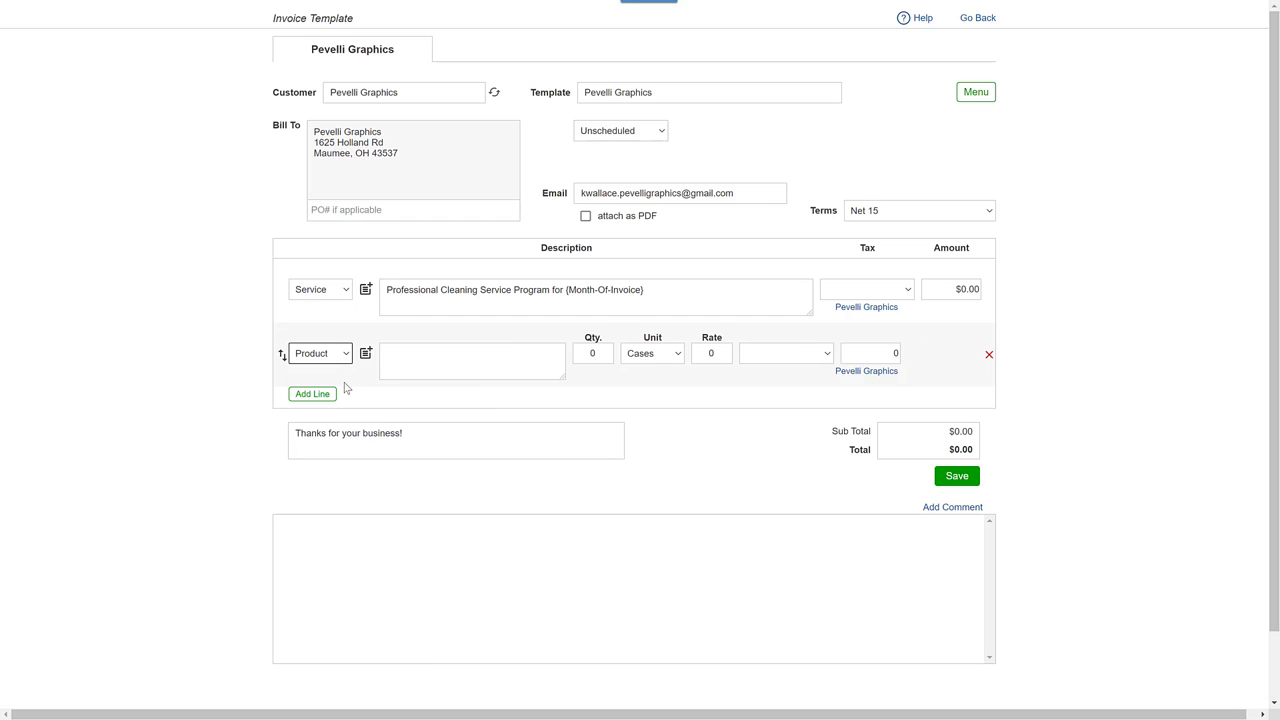
pyautogui.click(320, 352)
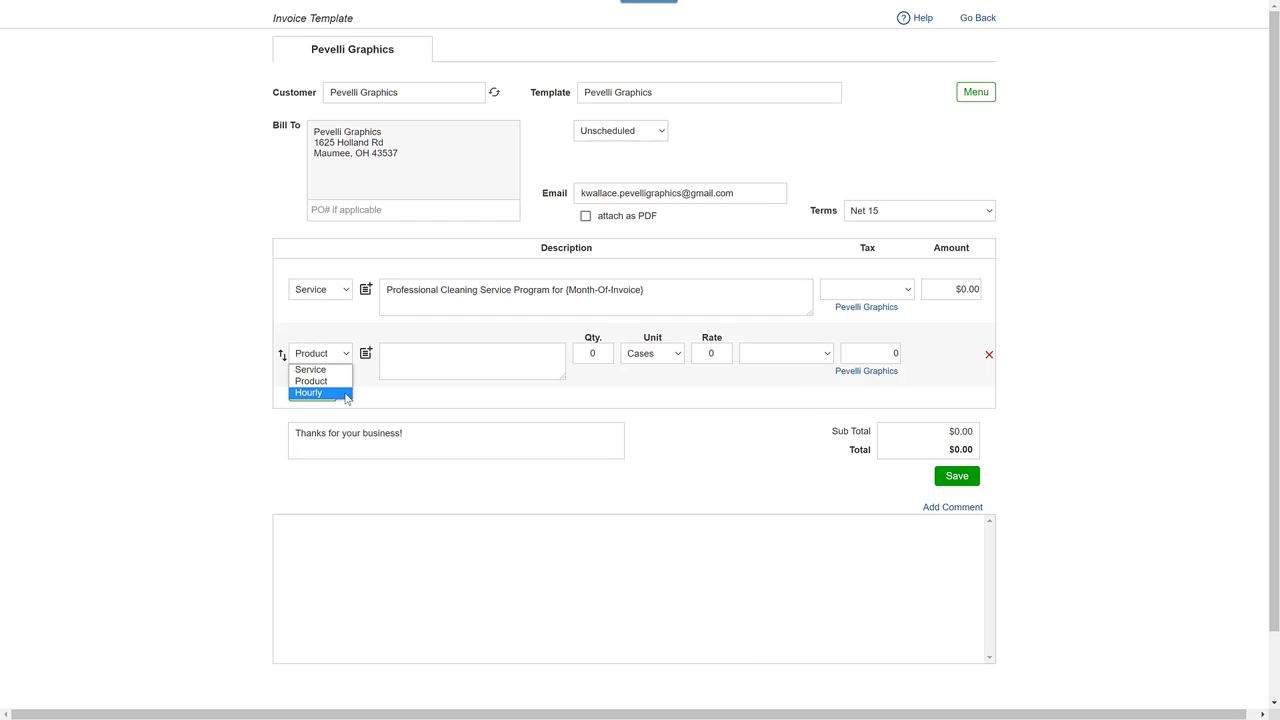
pyautogui.click(308, 392)
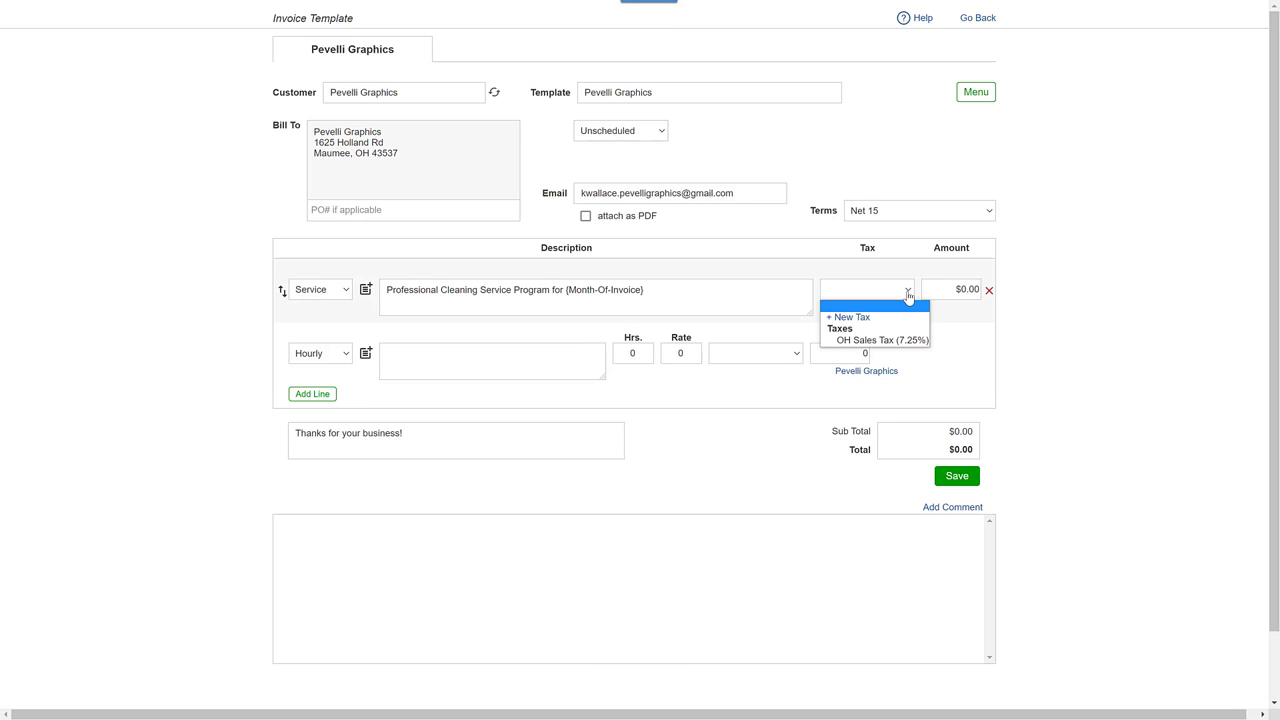
pyautogui.click(878, 340)
pyautogui.write('2,375')
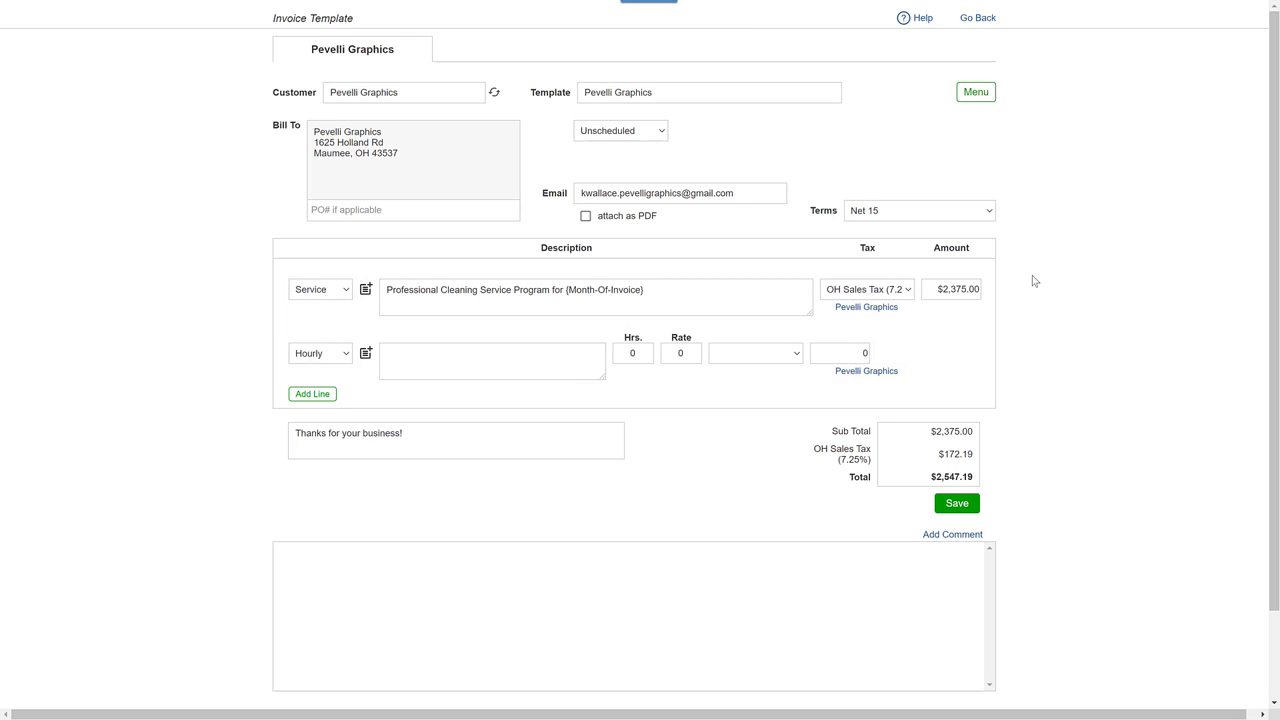
pyautogui.moveTo(936, 216)
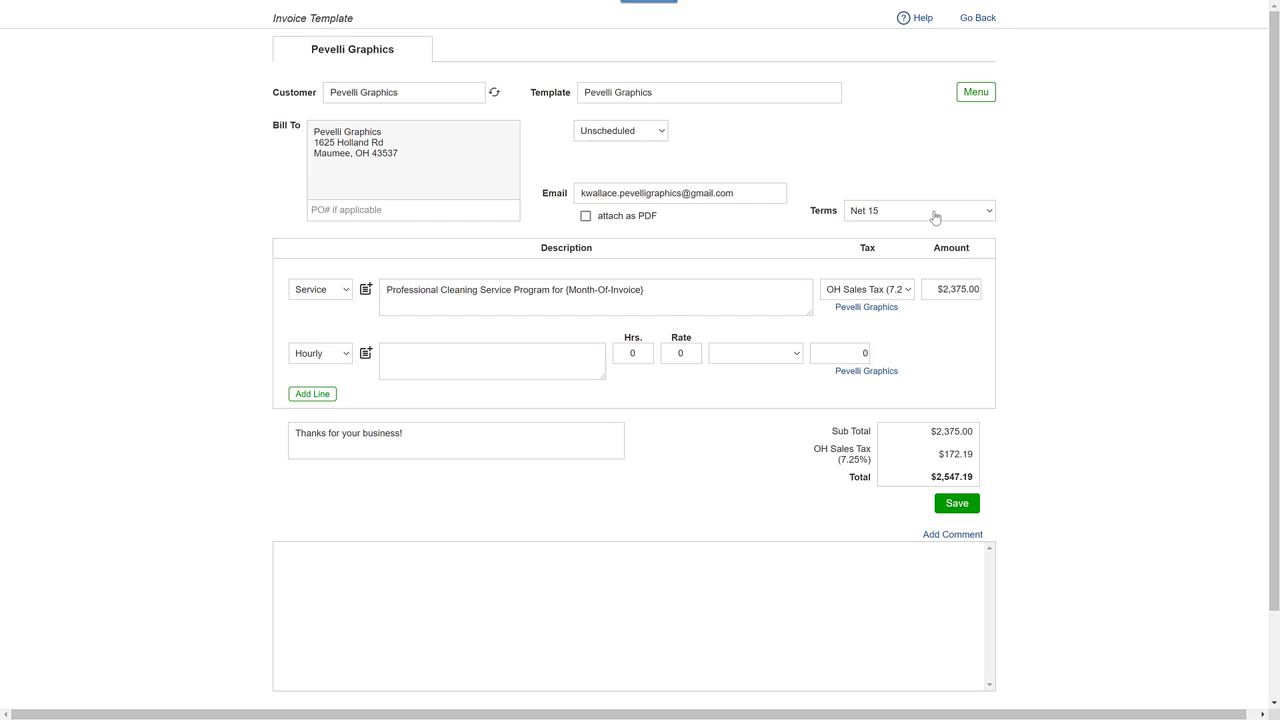
# Step: Change the payment terms from Net 15 to Net 30
pyautogui.click(918, 210)
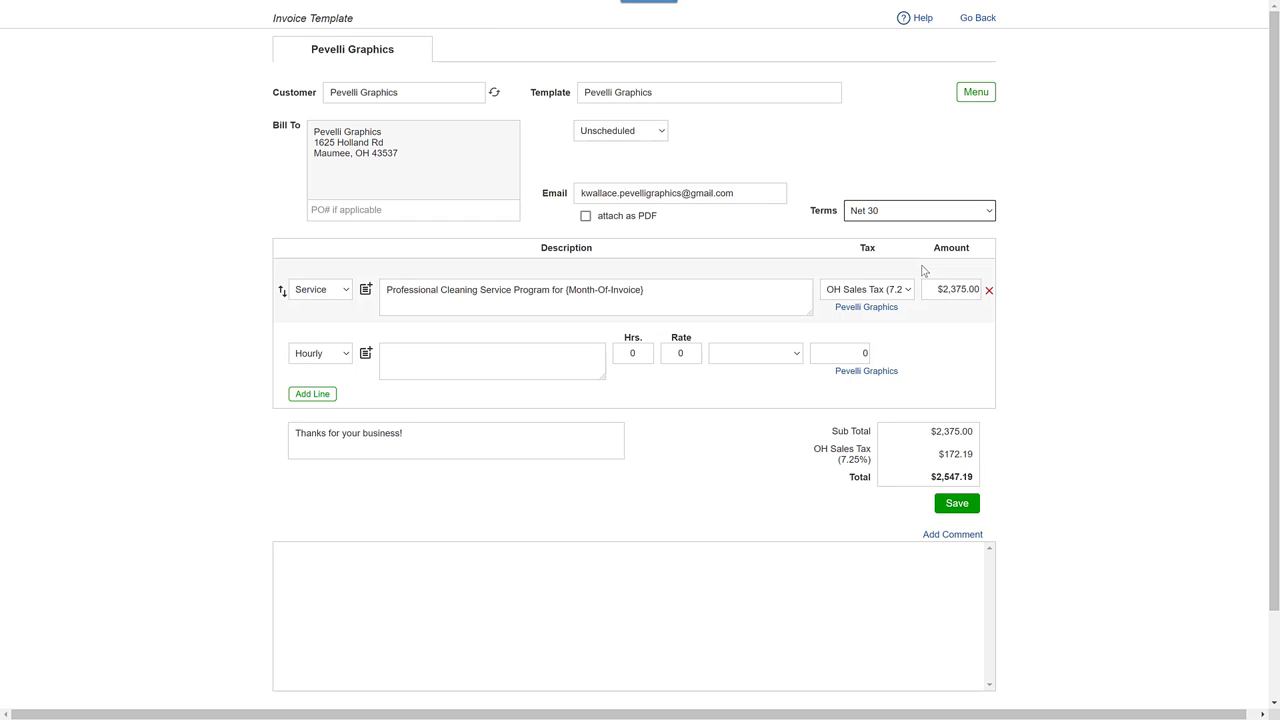
pyautogui.click(412, 210)
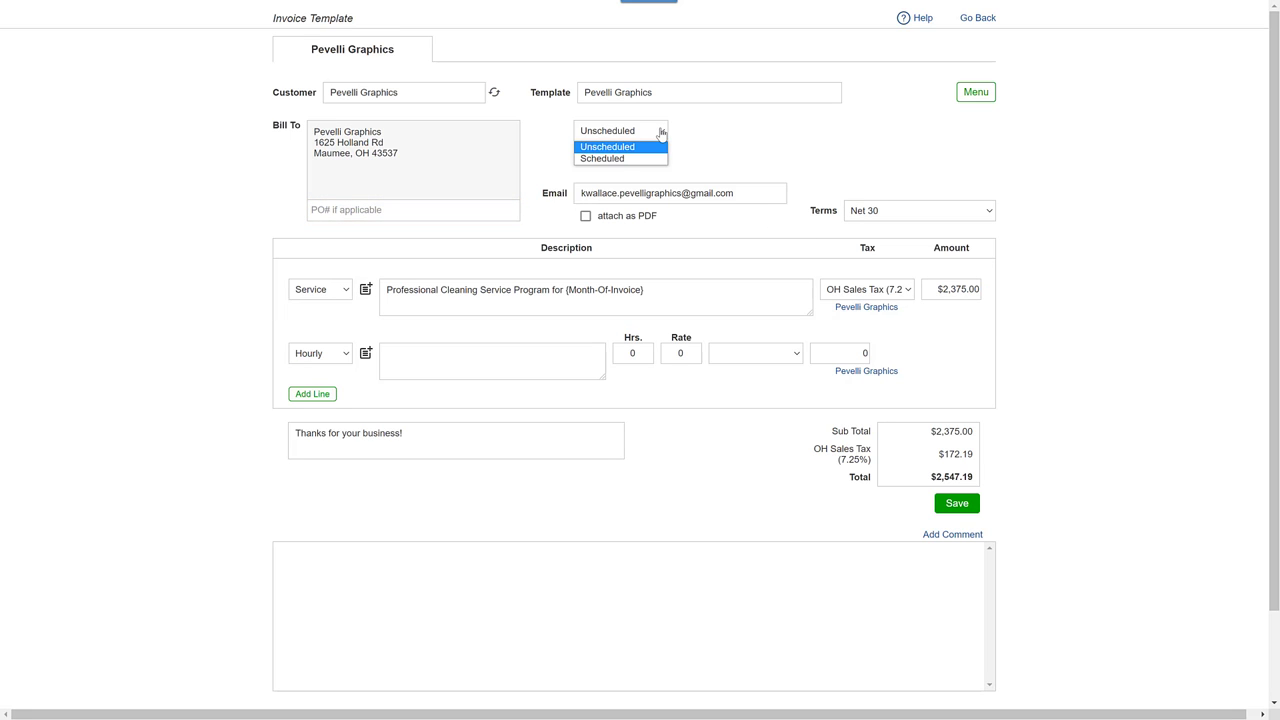
# Step: Make the template Scheduled, repeating Monthly from 01/15/2022 with no end date
pyautogui.click(600, 158)
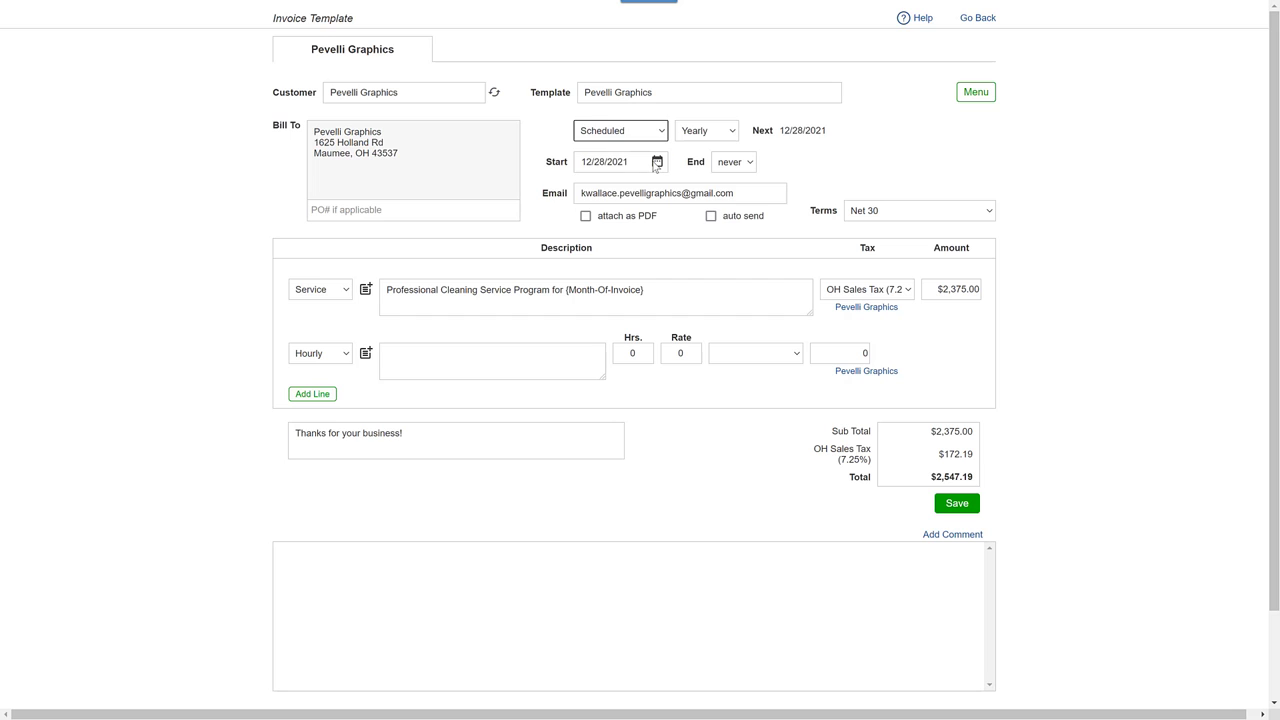
pyautogui.moveTo(714, 148)
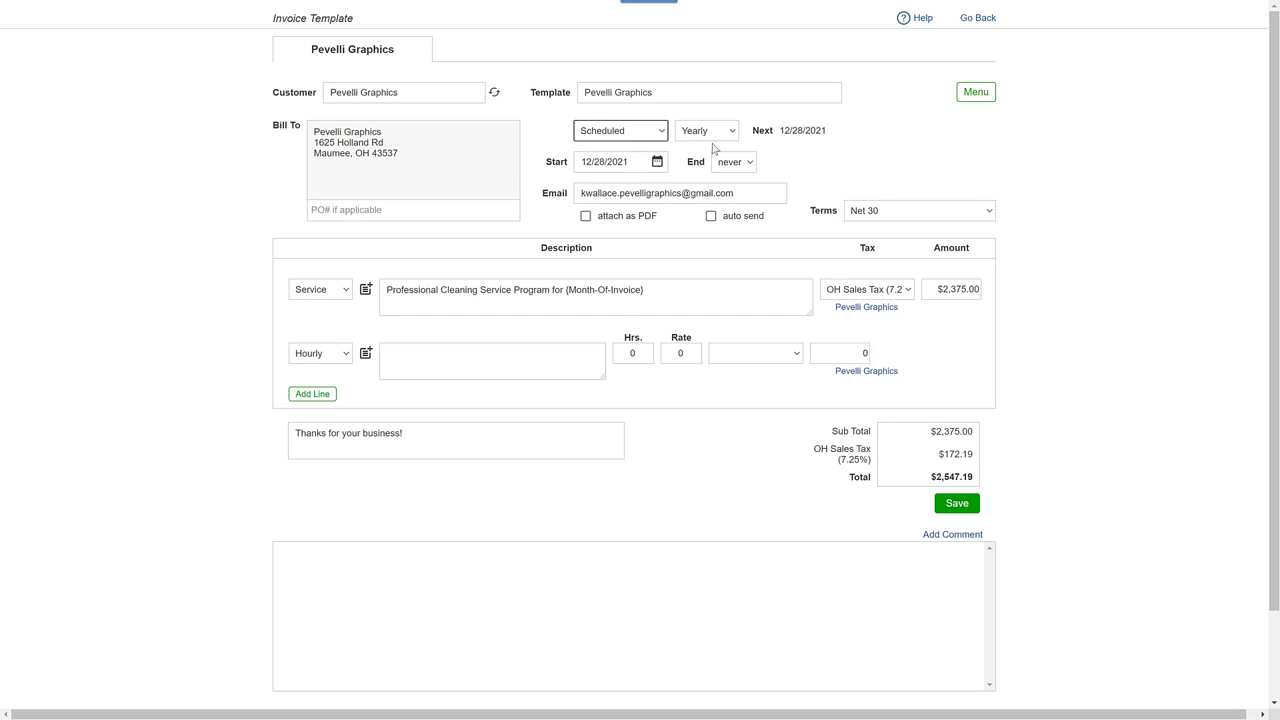
pyautogui.click(706, 130)
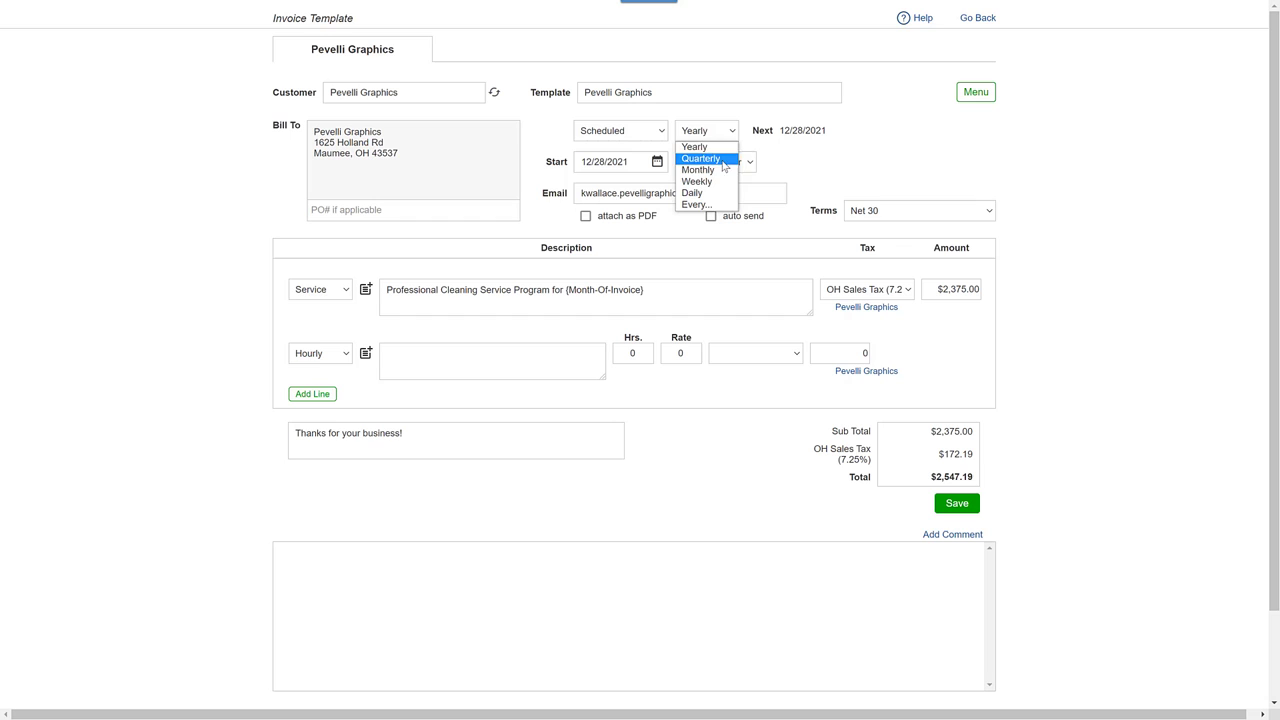
pyautogui.click(696, 168)
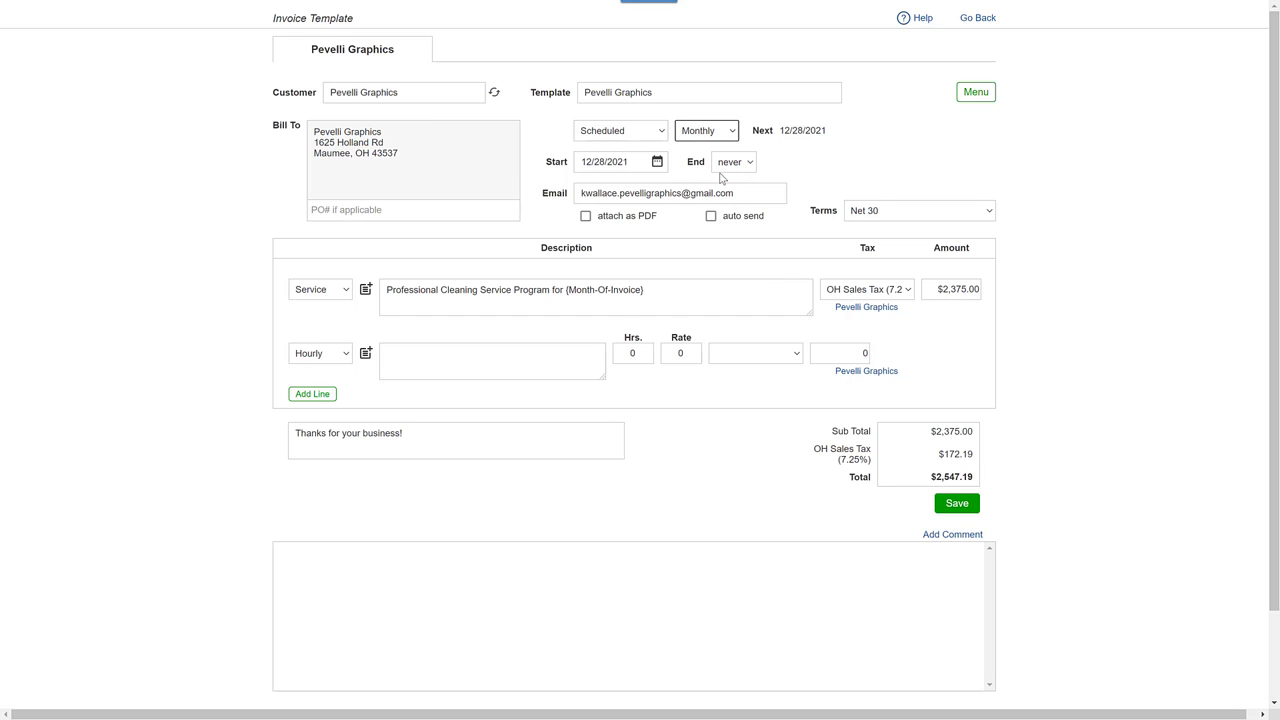
pyautogui.click(656, 160)
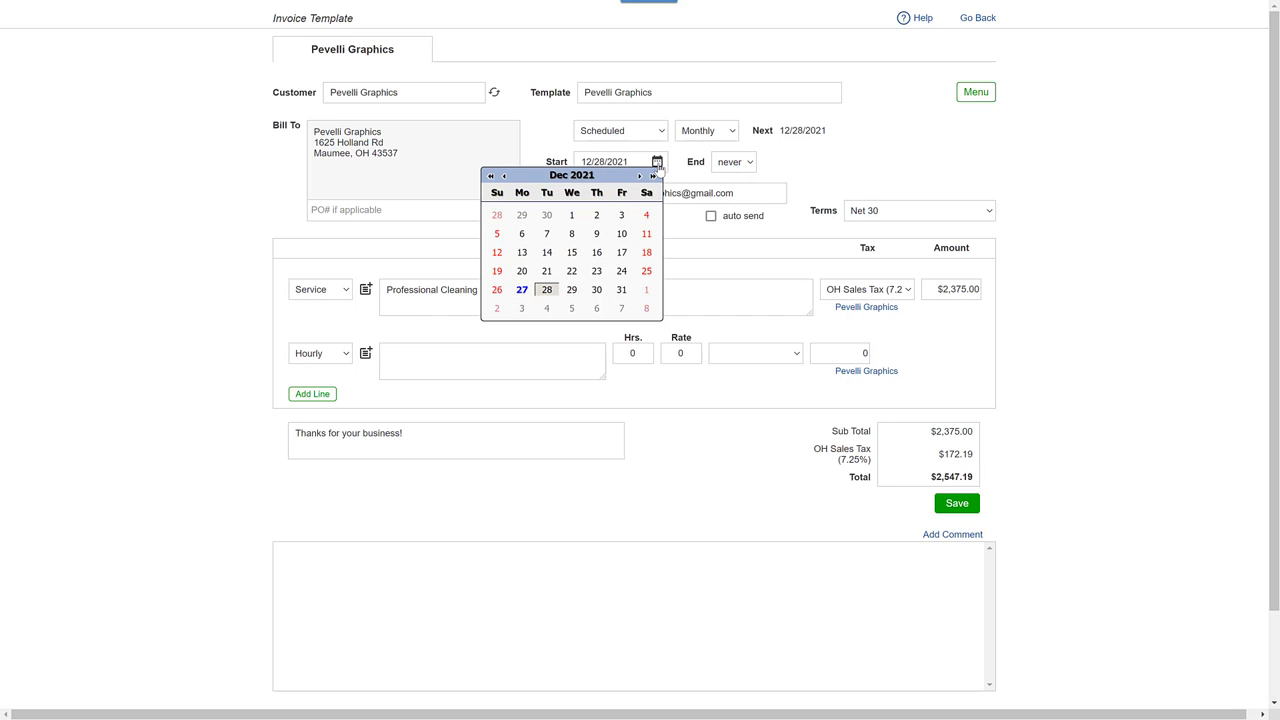
pyautogui.click(640, 176)
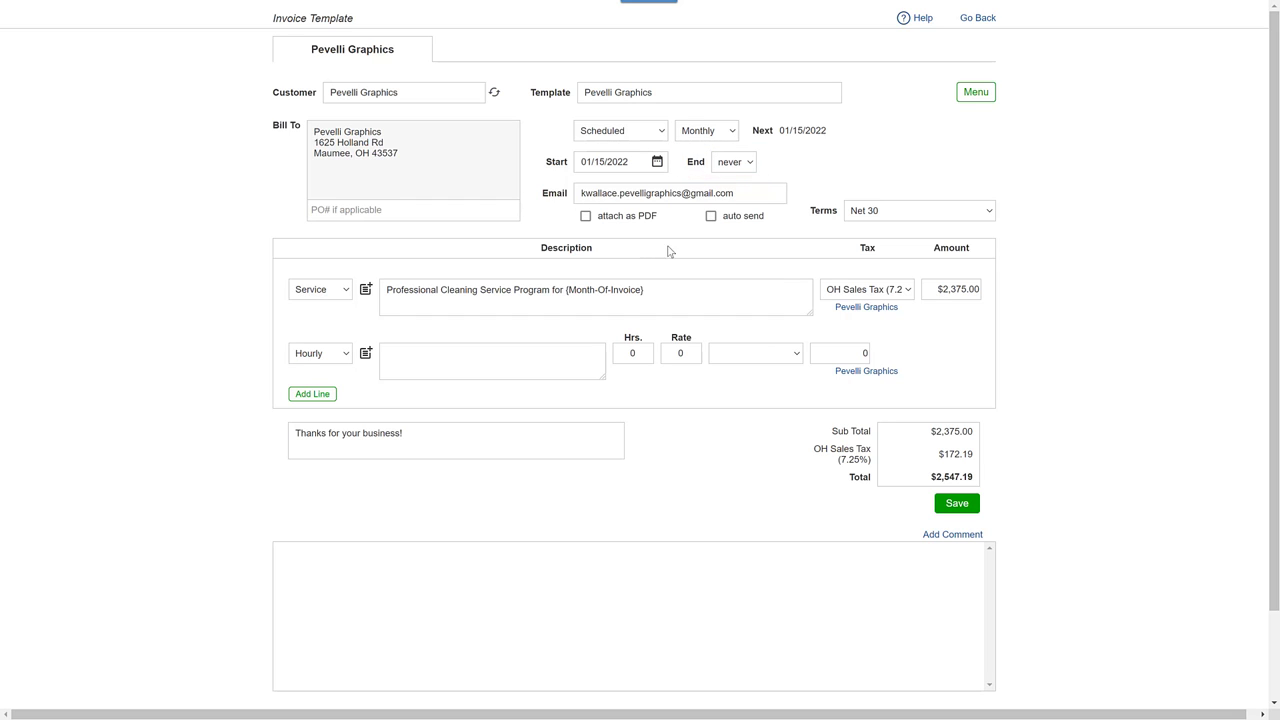
# Step: Enable auto send and save the Pevelli Graphics template
pyautogui.click(712, 216)
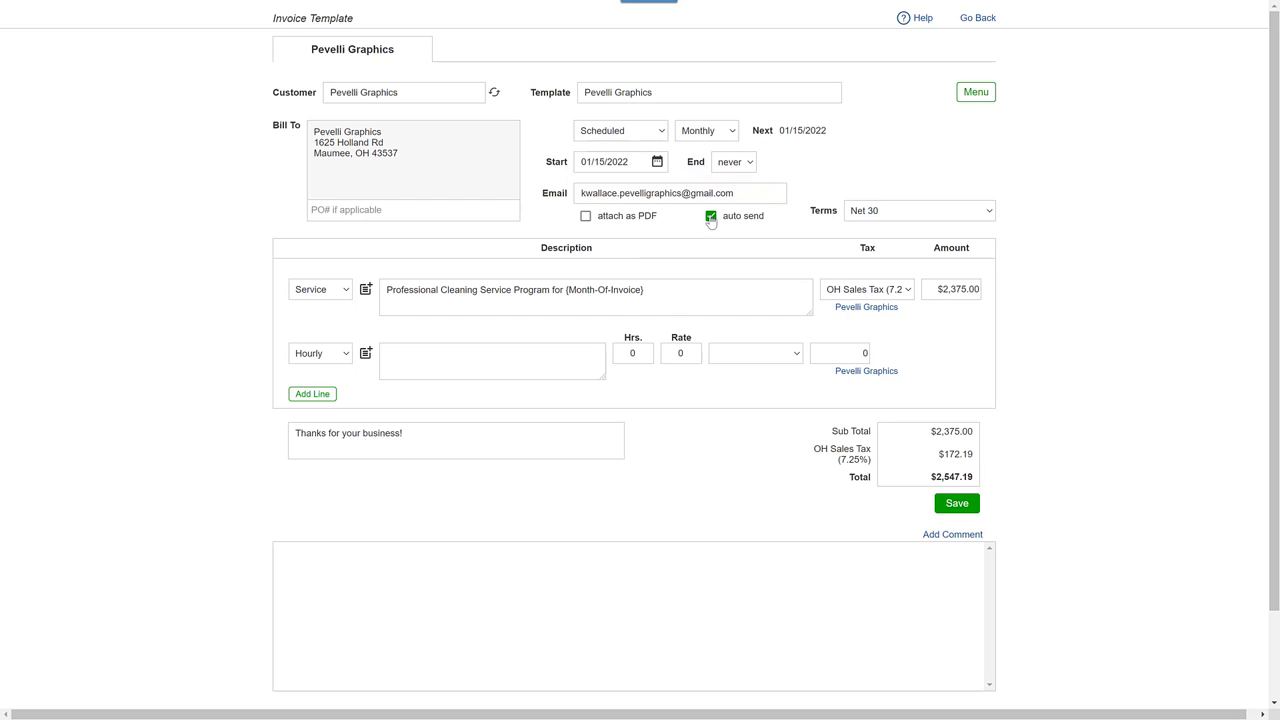
pyautogui.moveTo(684, 224)
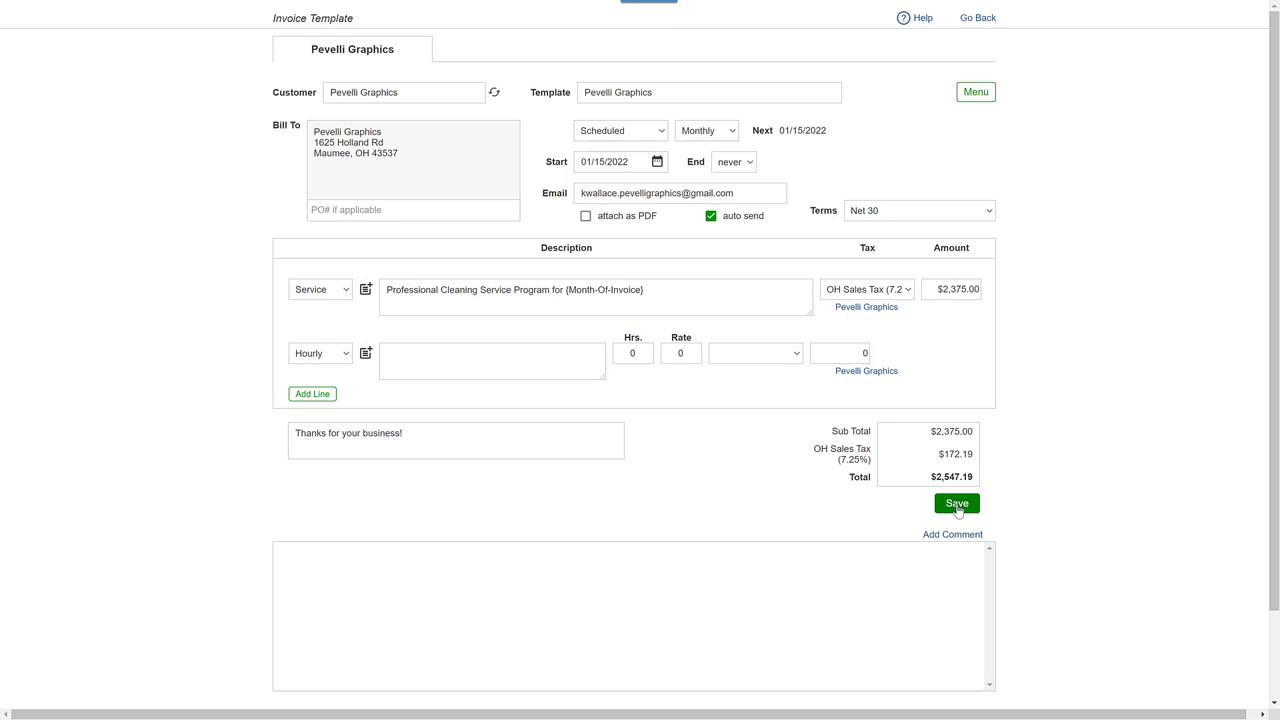
pyautogui.click(956, 504)
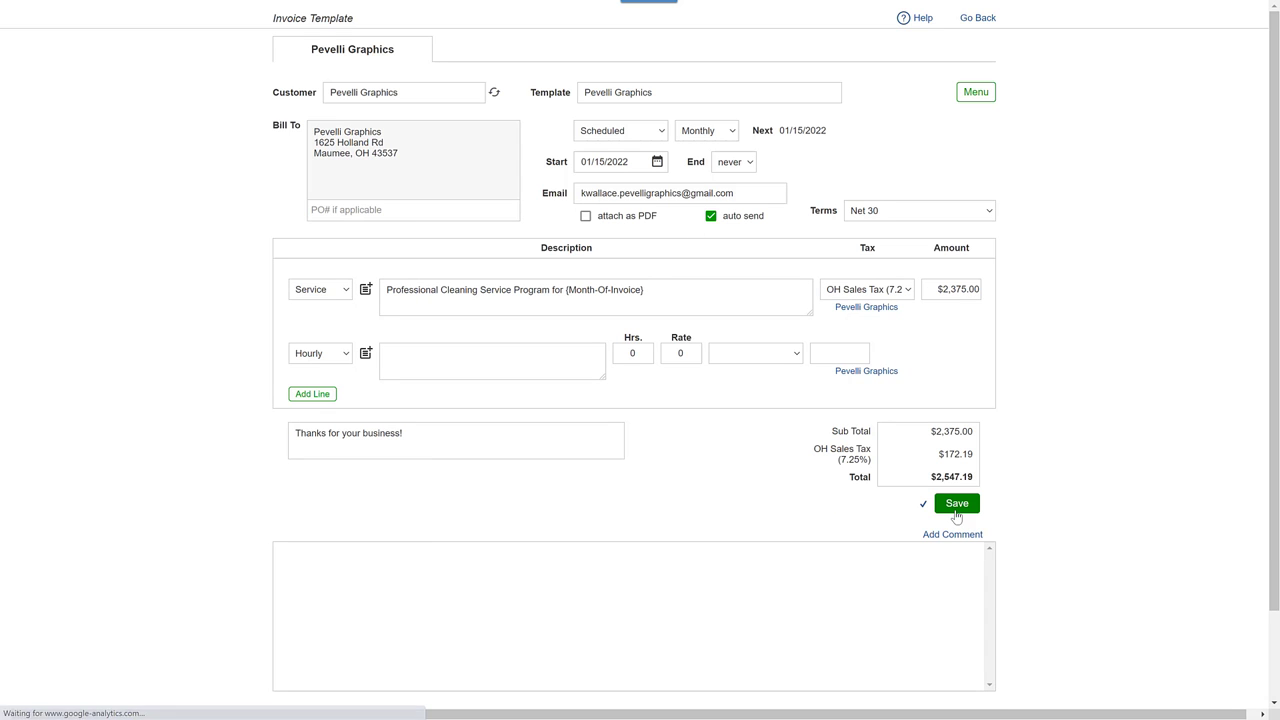